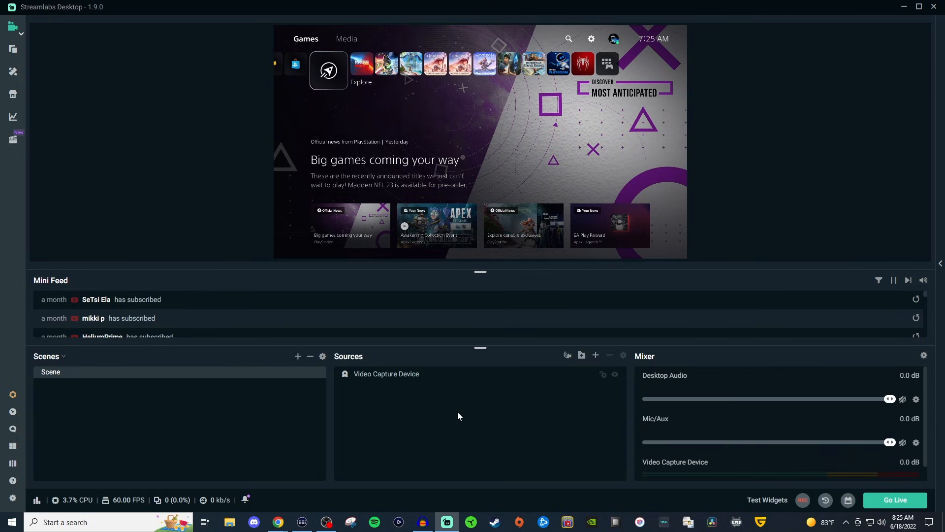
Step: Remove the existing Video Capture Device source and begin adding a new source
{"action": "left_click", "coordinate": [386, 374]}
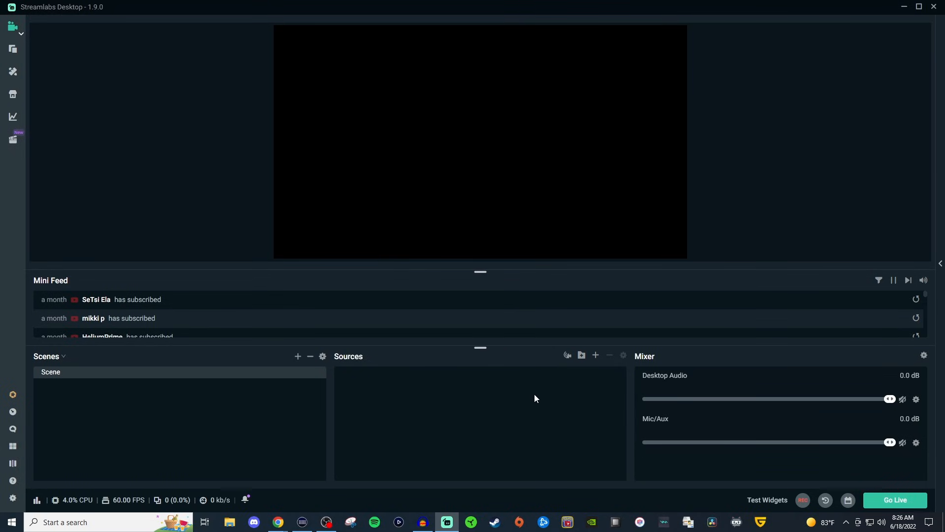
{"action": "left_click", "coordinate": [596, 356]}
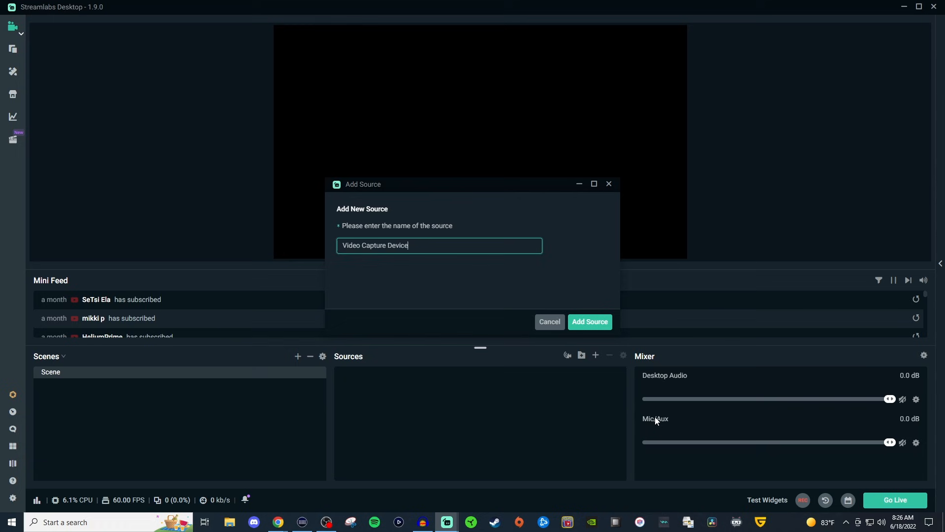
Step: Create the Video Capture Device source keeping Game Capture HD60 S as its device
{"action": "left_click", "coordinate": [589, 321]}
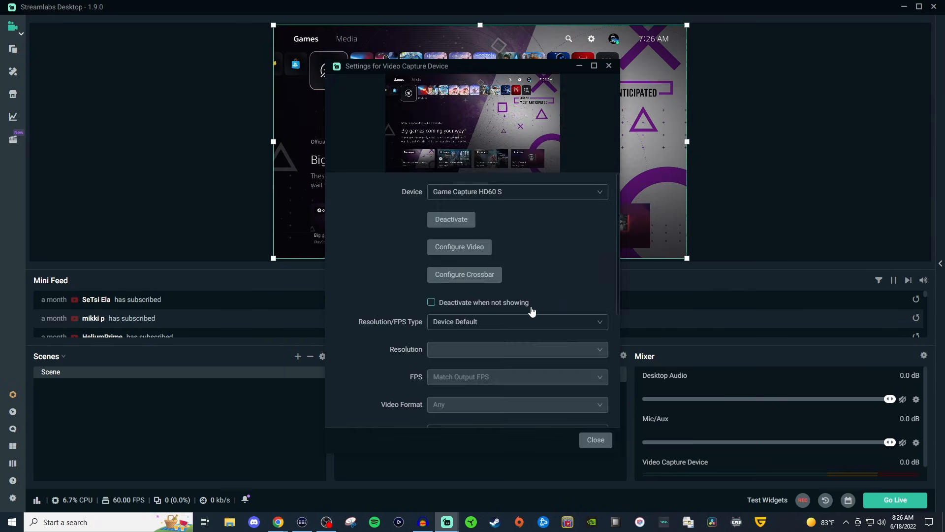
{"action": "mouse_move", "coordinate": [498, 152]}
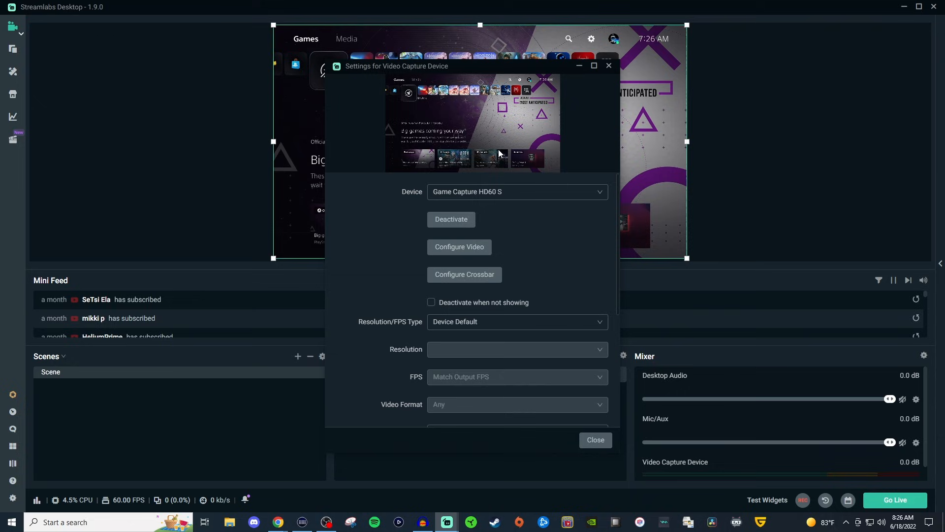
{"action": "mouse_move", "coordinate": [497, 183]}
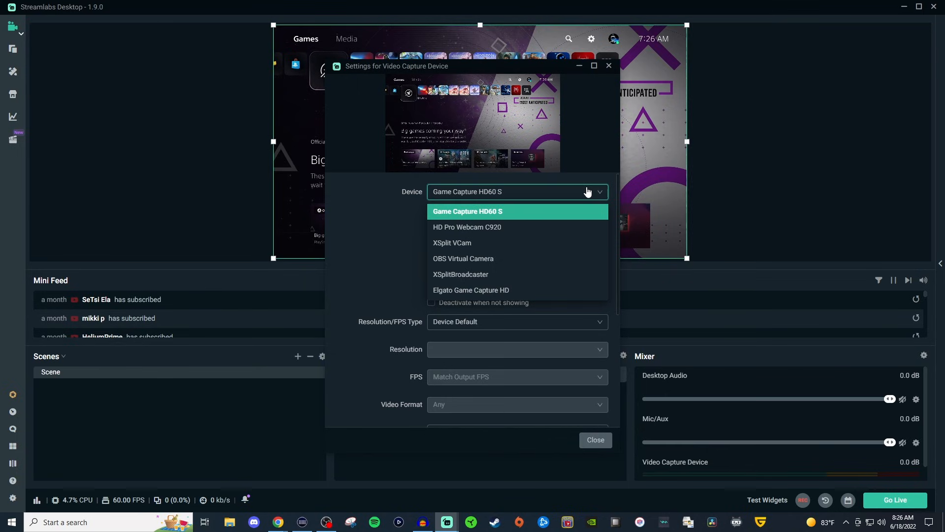
{"action": "left_click", "coordinate": [467, 211]}
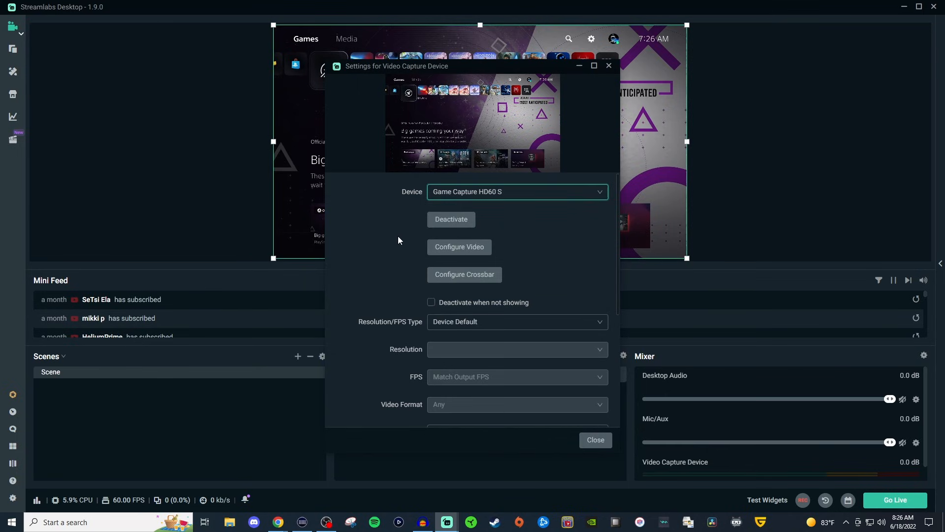
{"action": "mouse_move", "coordinate": [386, 227]}
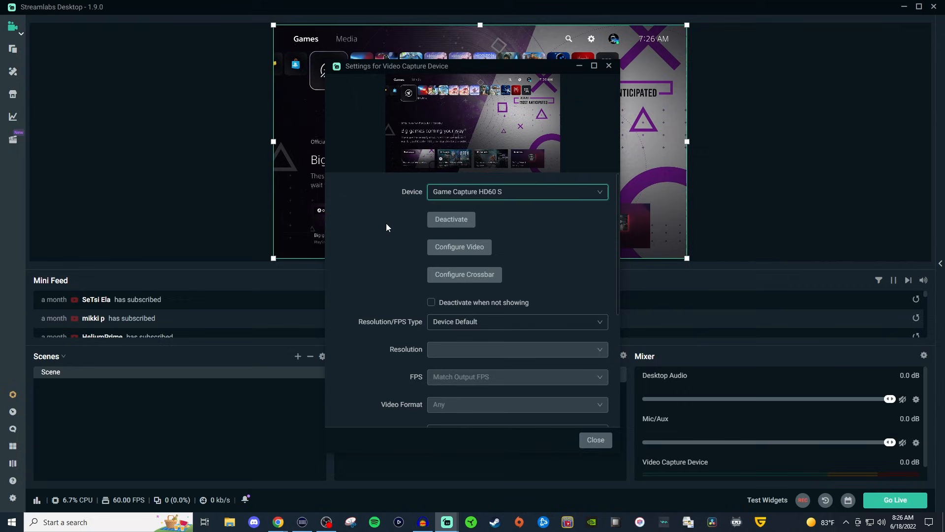
{"action": "mouse_move", "coordinate": [410, 229]}
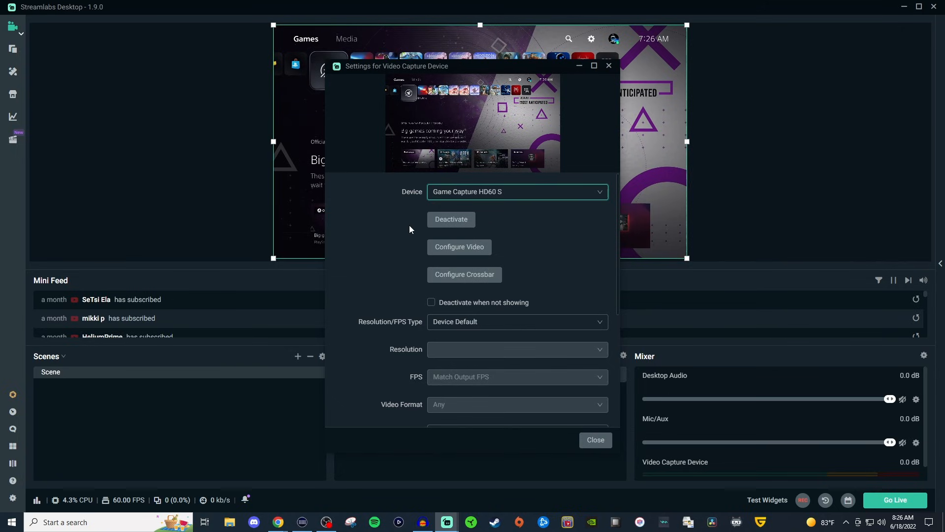
{"action": "mouse_move", "coordinate": [451, 222]}
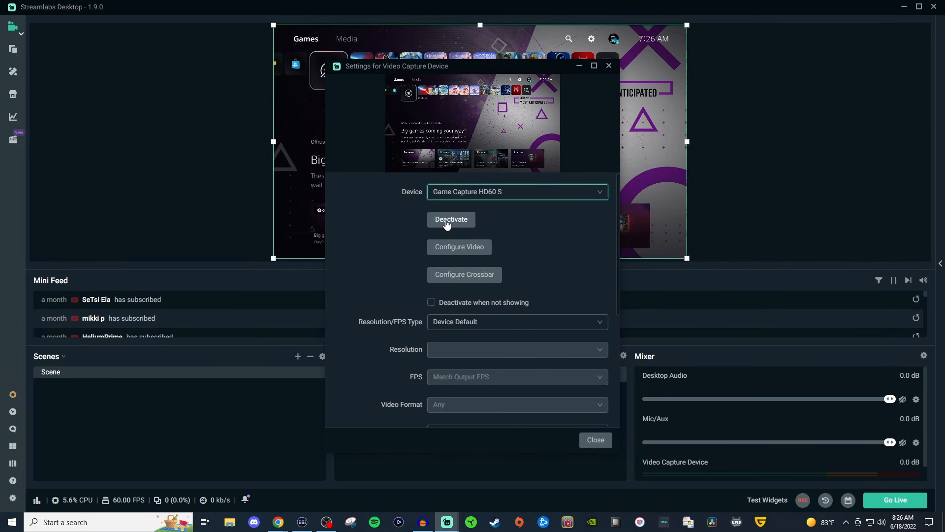
{"action": "mouse_move", "coordinate": [411, 253]}
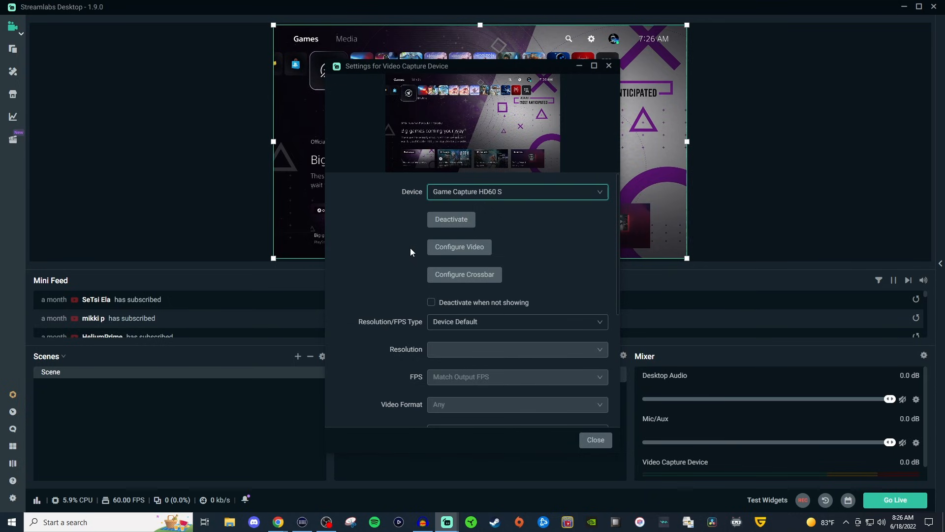
{"action": "mouse_move", "coordinate": [371, 243]}
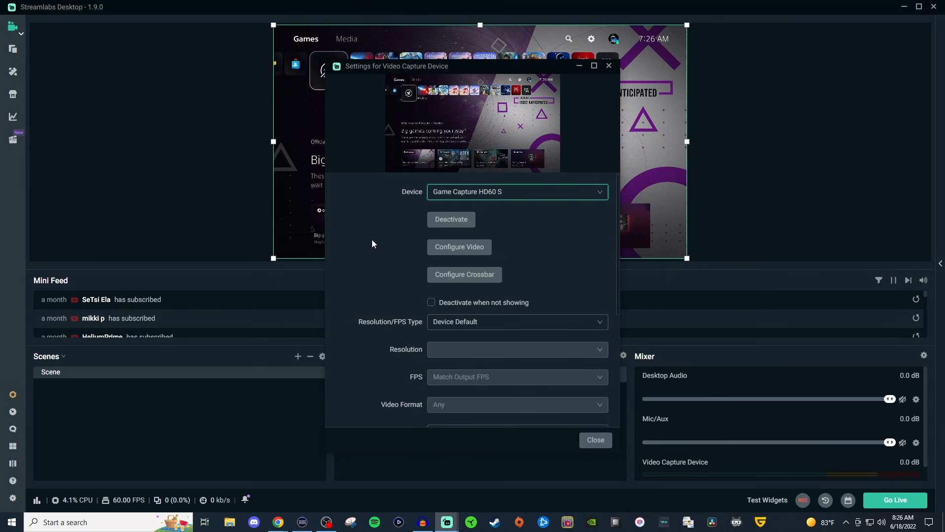
{"action": "mouse_move", "coordinate": [413, 255]}
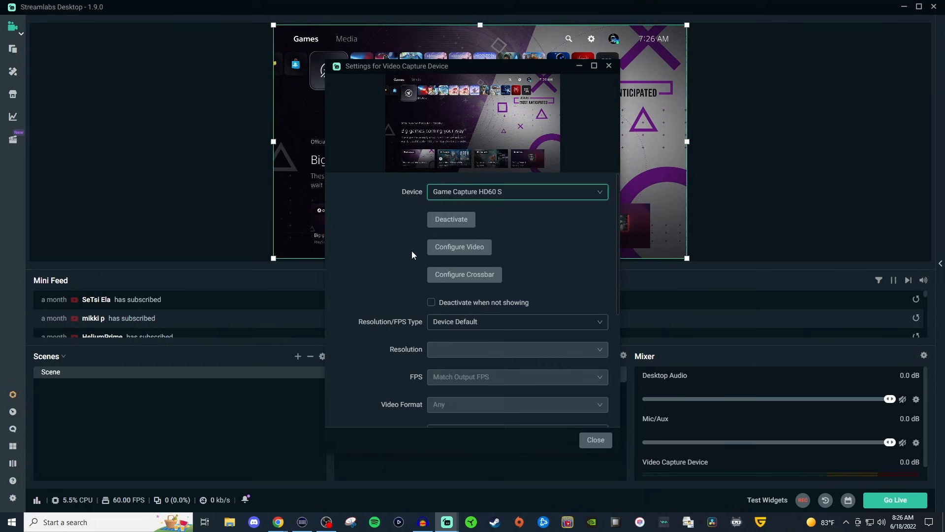
Step: Review the capture settings, keeping audio on Capture audio only and colour range at Default
{"action": "scroll", "scroll_direction": "down", "scroll_amount": 3}
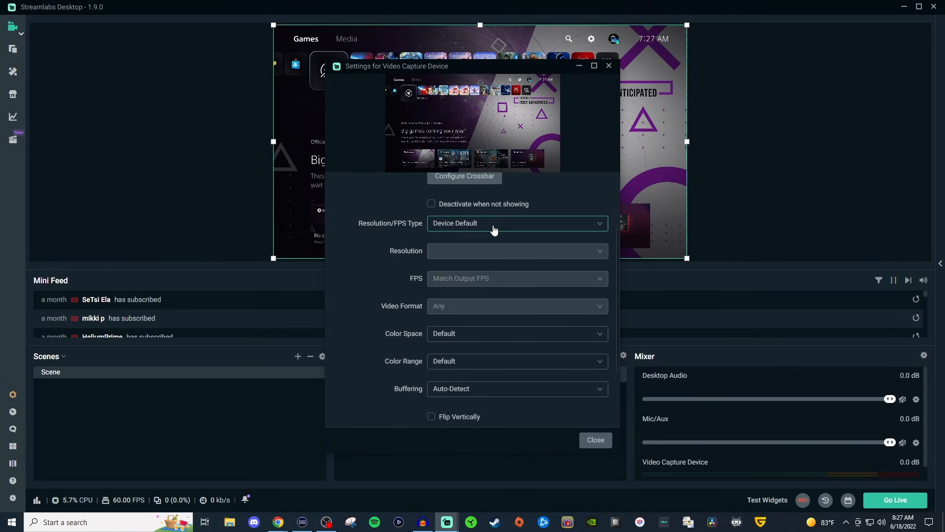
{"action": "mouse_move", "coordinate": [493, 230]}
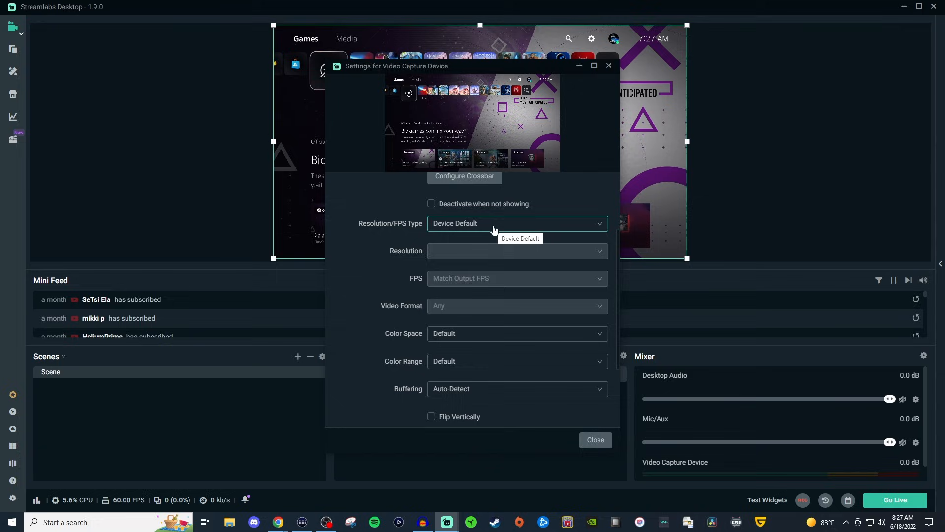
{"action": "left_click", "coordinate": [515, 223]}
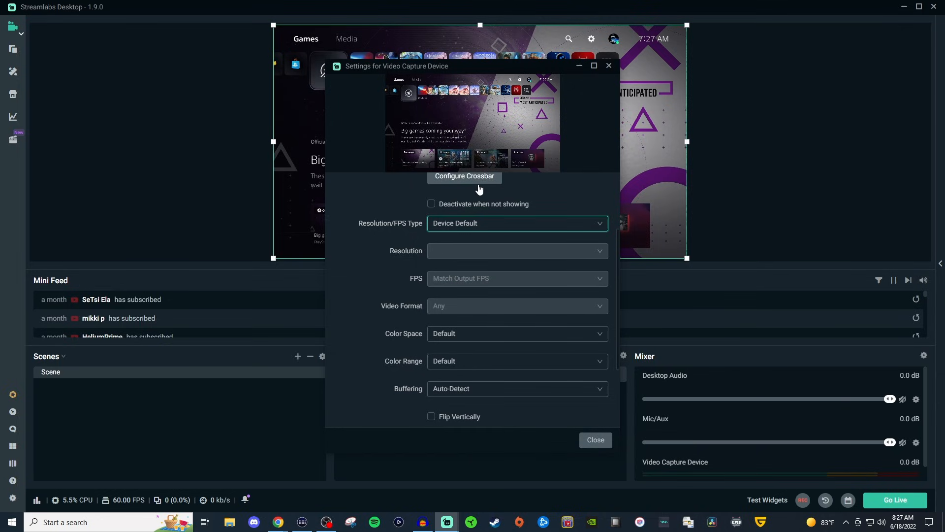
{"action": "mouse_move", "coordinate": [388, 252]}
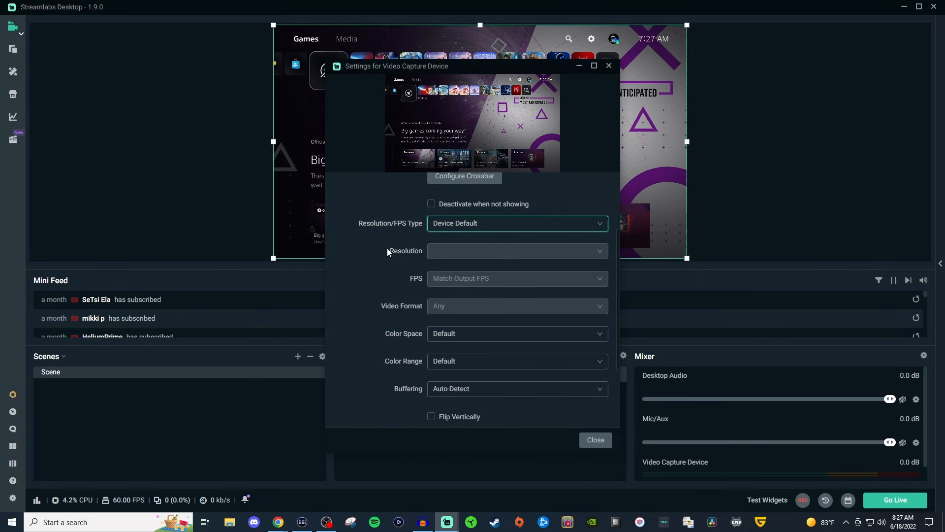
{"action": "mouse_move", "coordinate": [388, 264]}
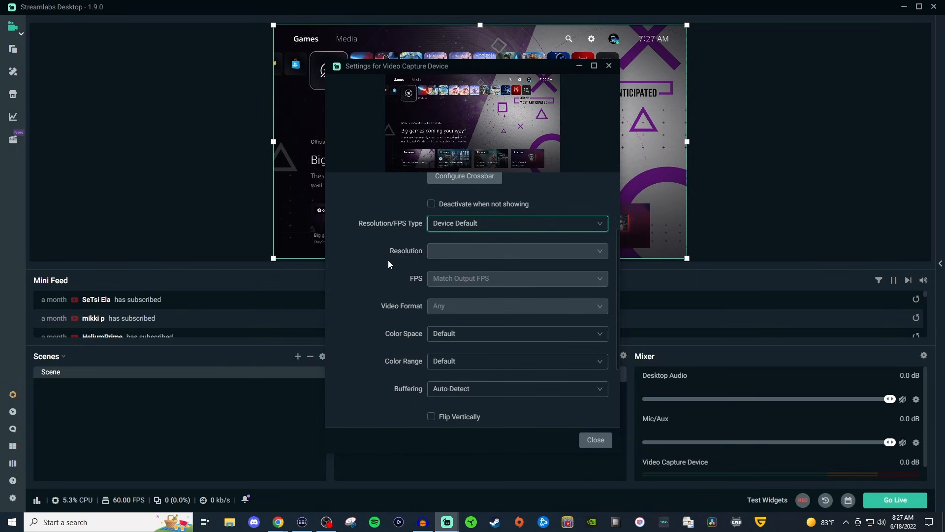
{"action": "scroll", "scroll_direction": "down", "scroll_amount": 3}
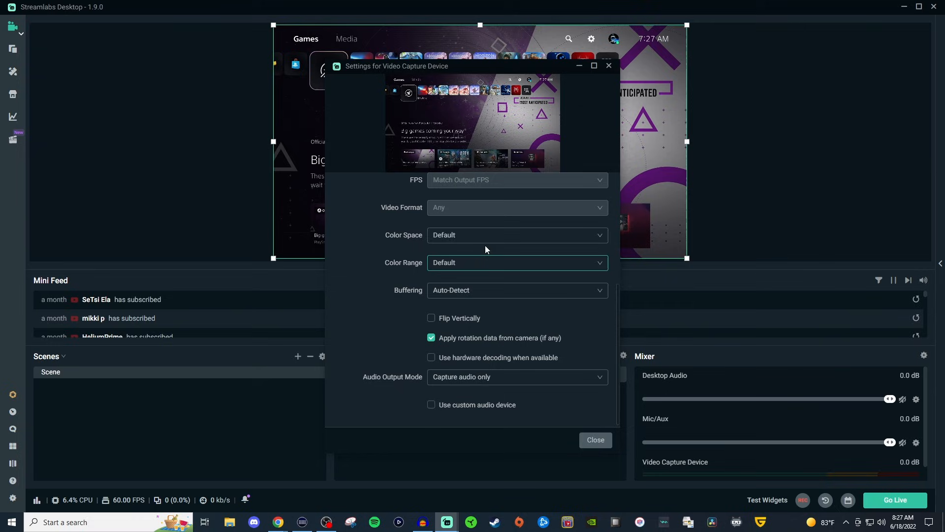
{"action": "left_click", "coordinate": [516, 234]}
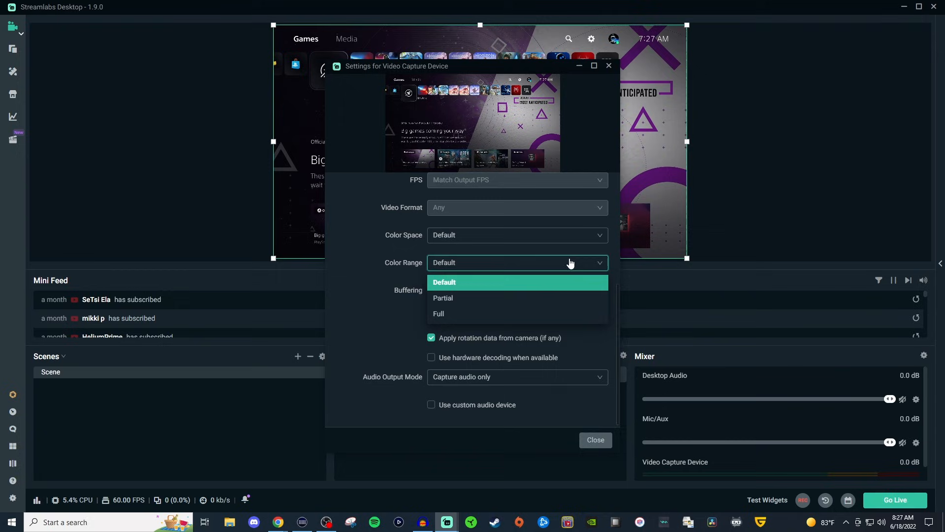
{"action": "left_click", "coordinate": [444, 282]}
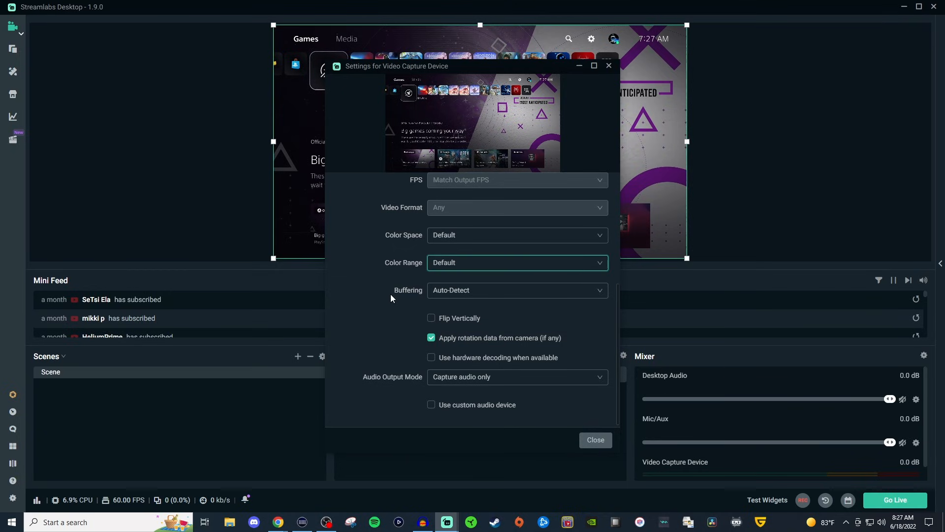
{"action": "mouse_move", "coordinate": [568, 340]}
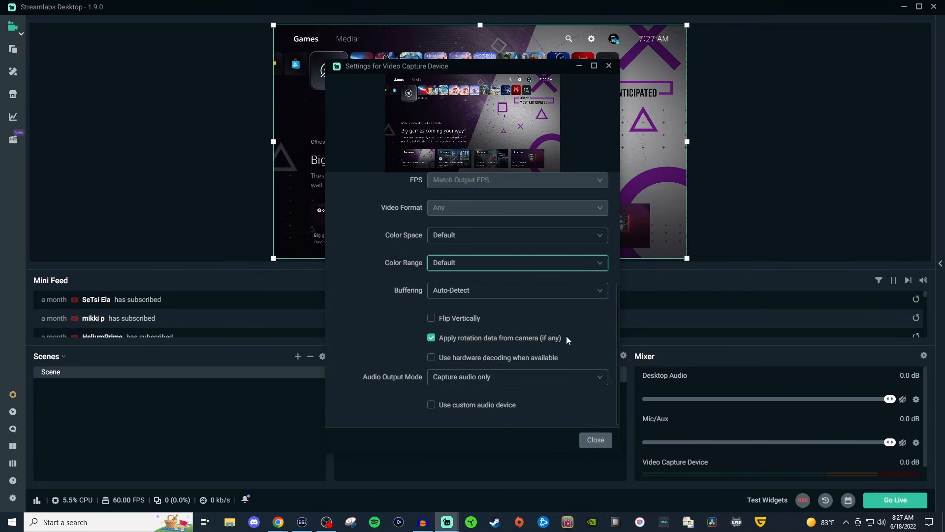
{"action": "mouse_move", "coordinate": [398, 346]}
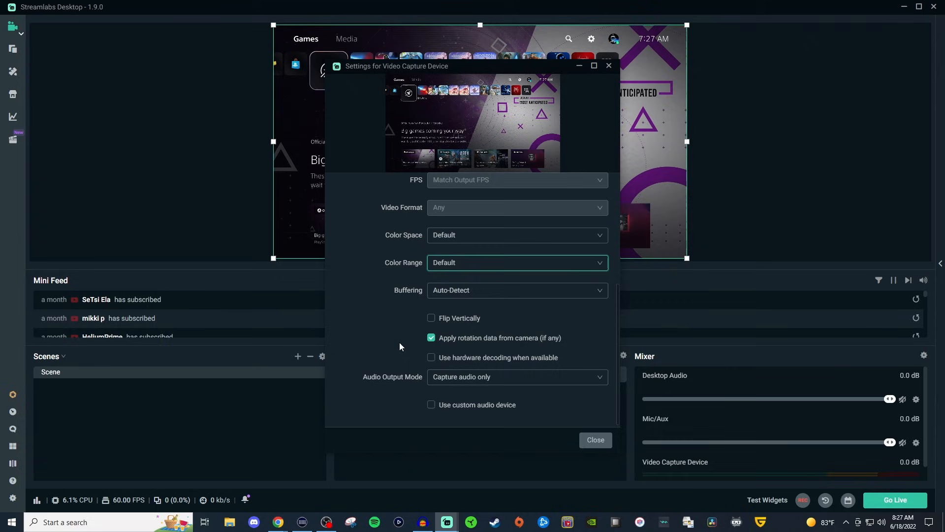
{"action": "mouse_move", "coordinate": [411, 383]}
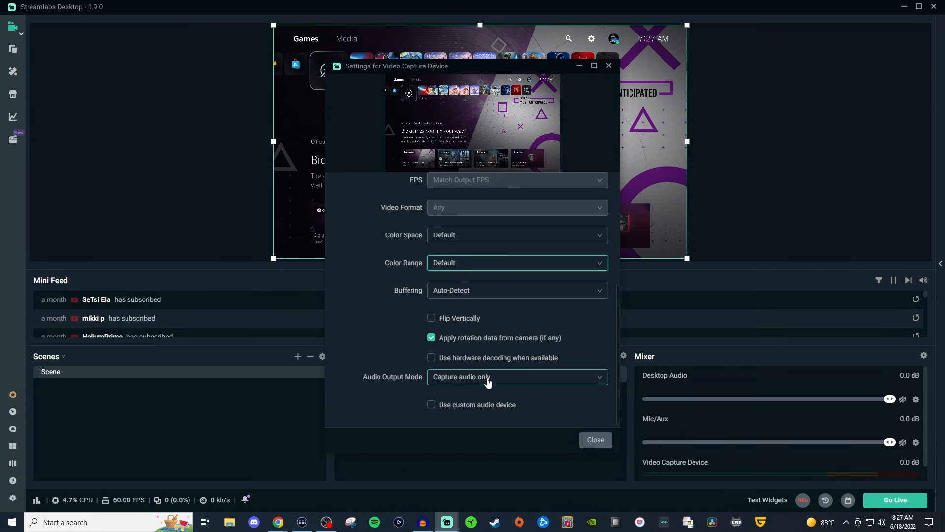
{"action": "mouse_move", "coordinate": [476, 397]}
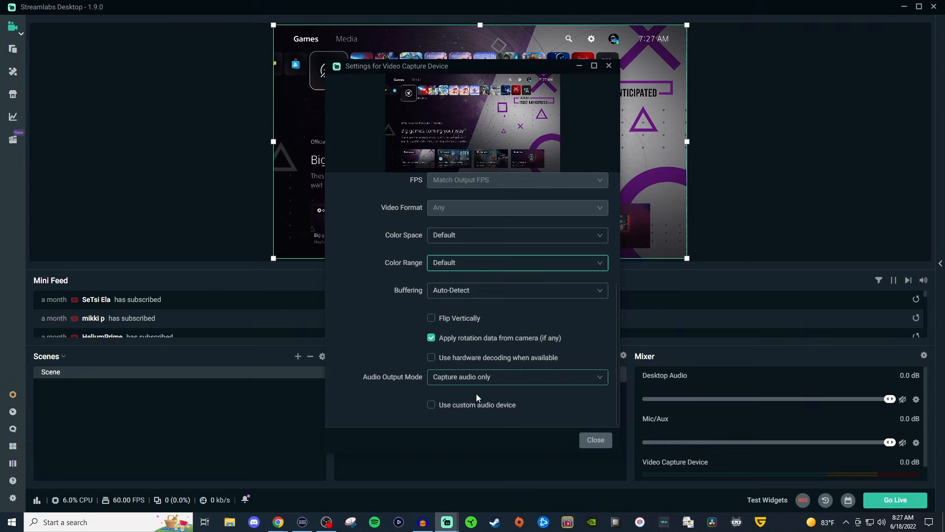
Step: Finish reviewing the remaining options and close the capture device settings
{"action": "scroll", "scroll_direction": "down", "scroll_amount": 3}
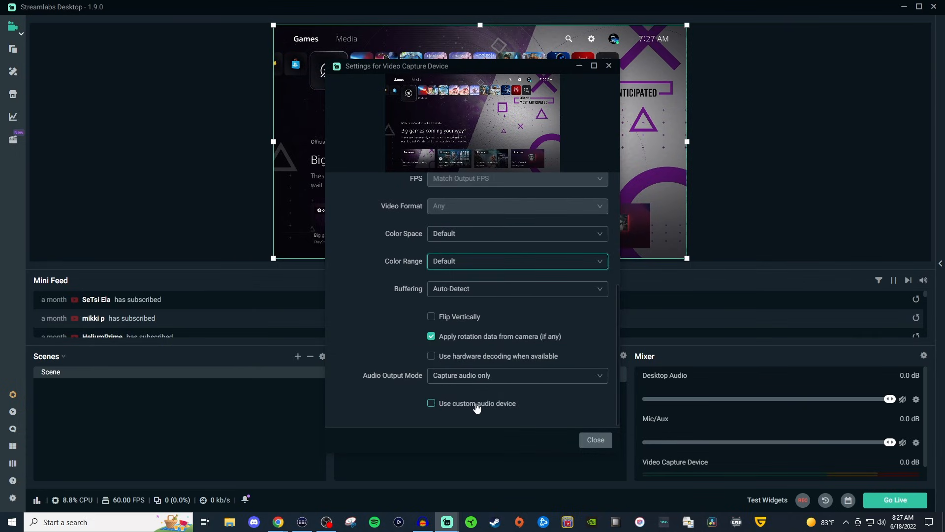
{"action": "mouse_move", "coordinate": [503, 409]}
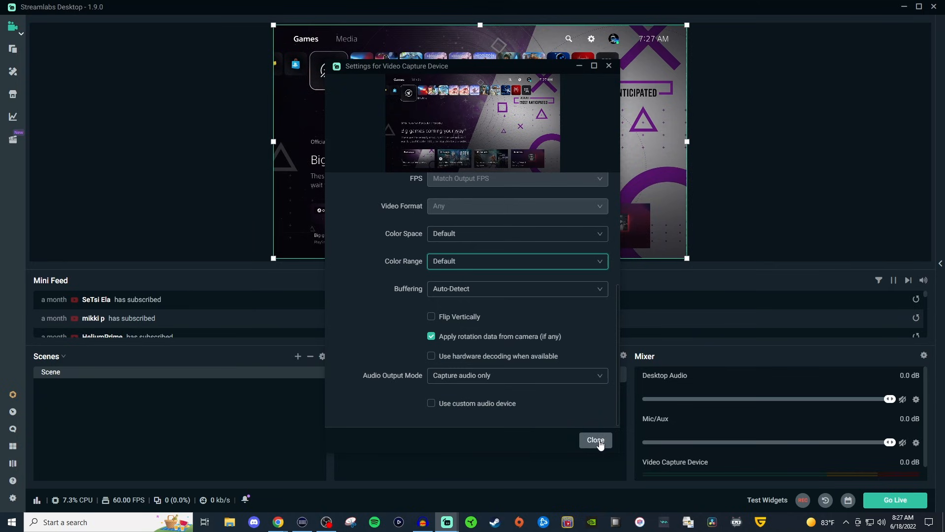
{"action": "left_click", "coordinate": [595, 439]}
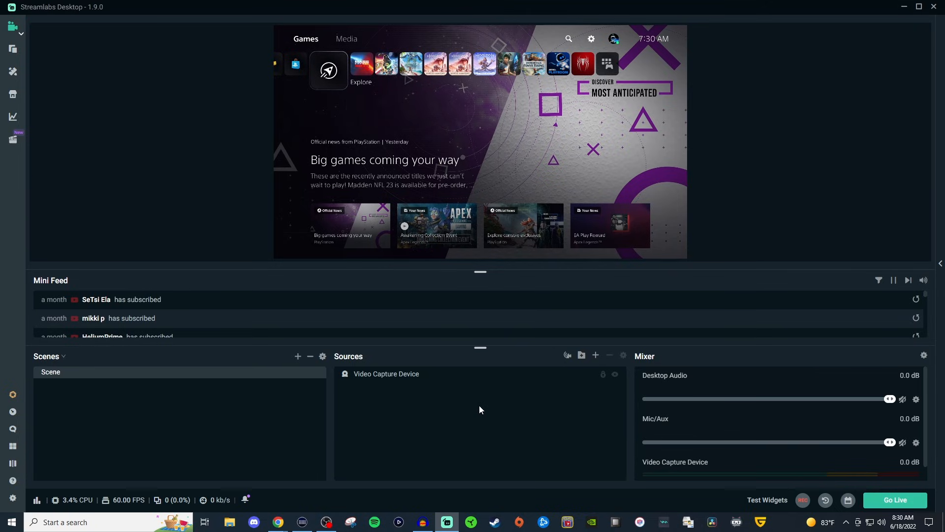
{"action": "mouse_move", "coordinate": [595, 356]}
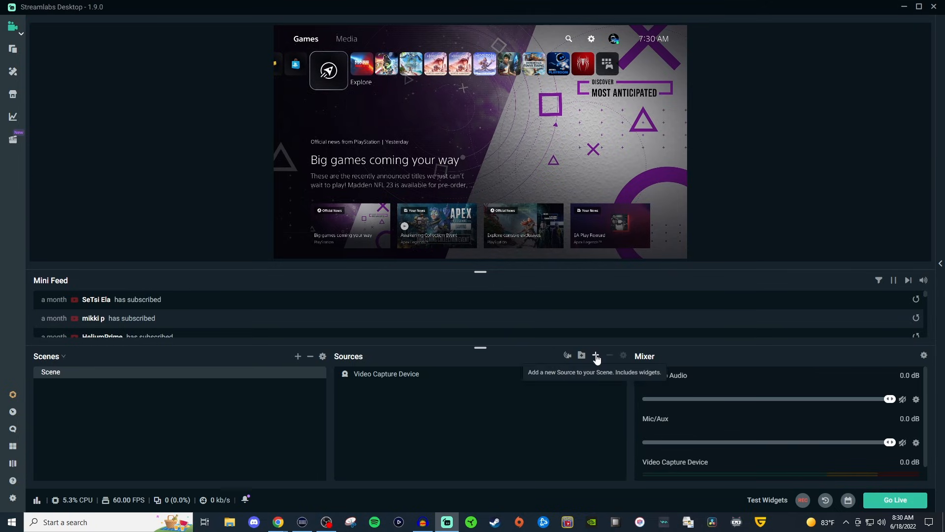
Step: Add another Video Capture Device as a new source, Video Capture Device (1), instead of reusing the existing one
{"action": "left_click", "coordinate": [595, 356]}
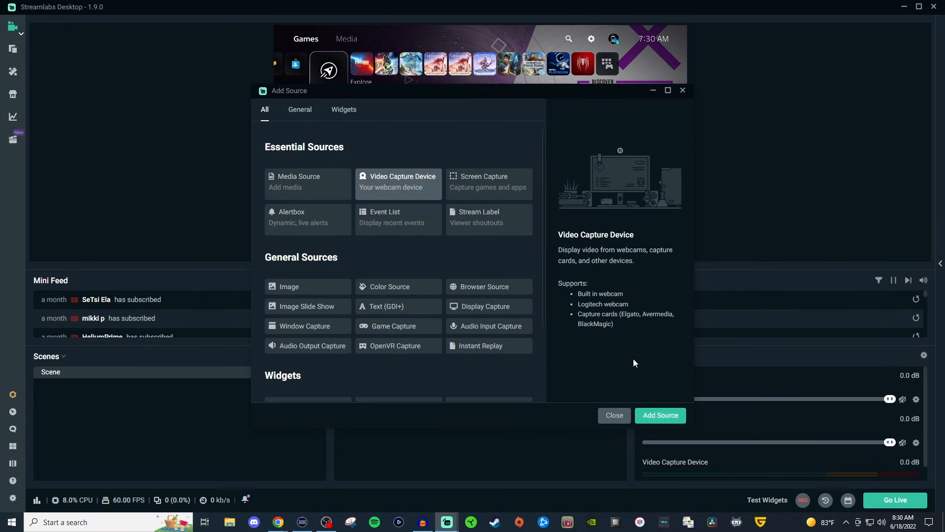
{"action": "left_click", "coordinate": [660, 414]}
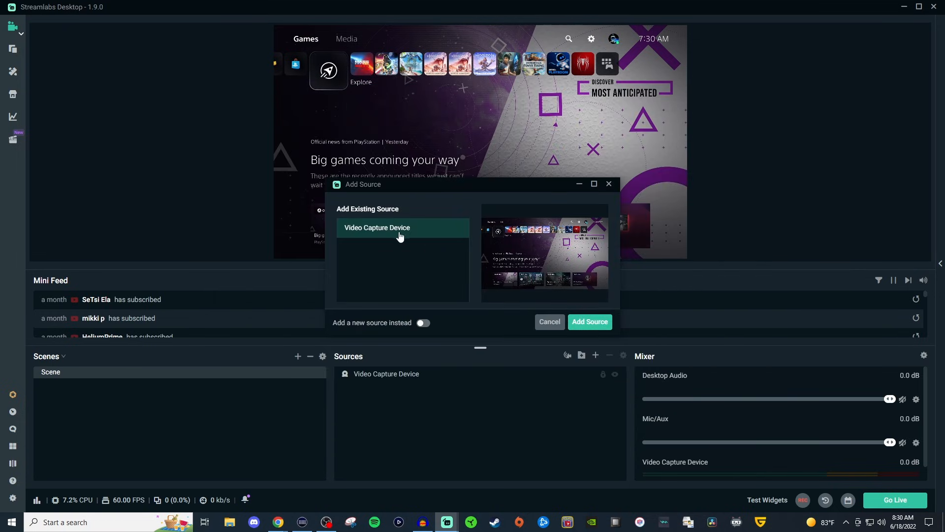
{"action": "mouse_move", "coordinate": [395, 241]}
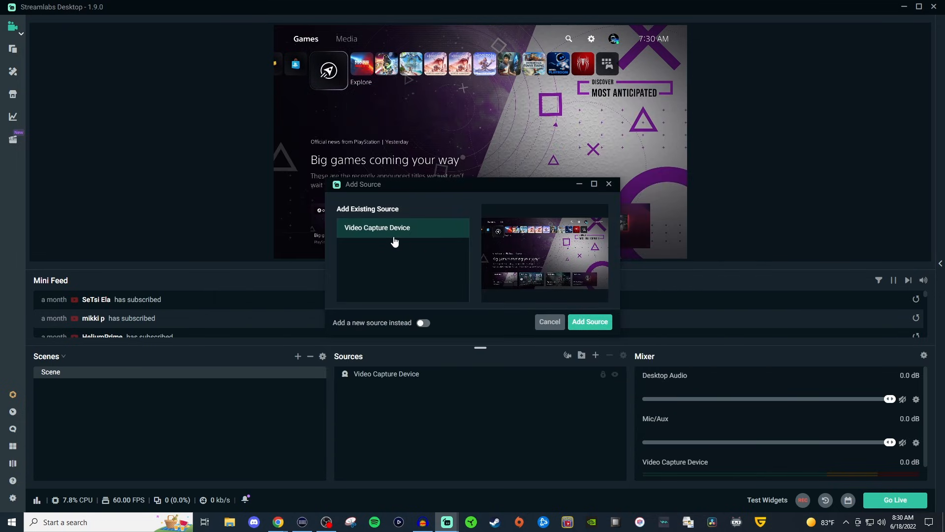
{"action": "mouse_move", "coordinate": [341, 329]}
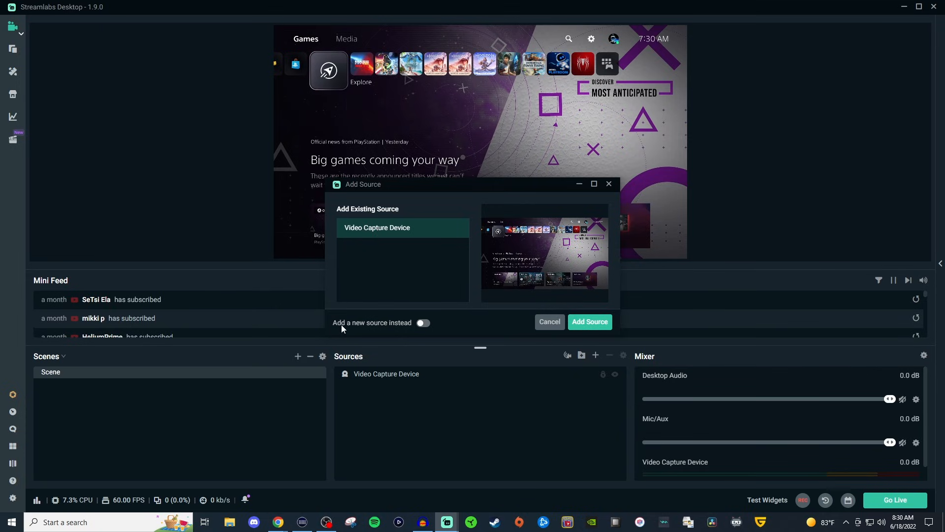
{"action": "mouse_move", "coordinate": [400, 233]}
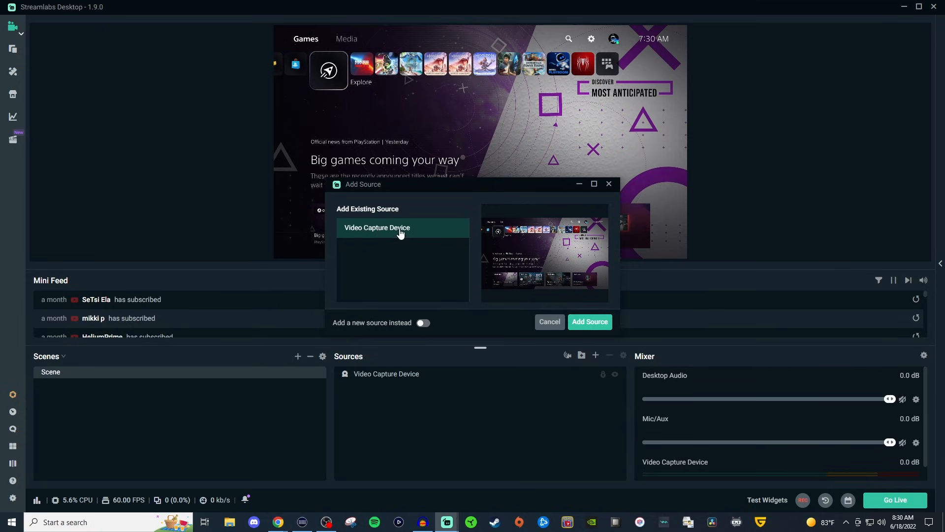
{"action": "mouse_move", "coordinate": [385, 235]}
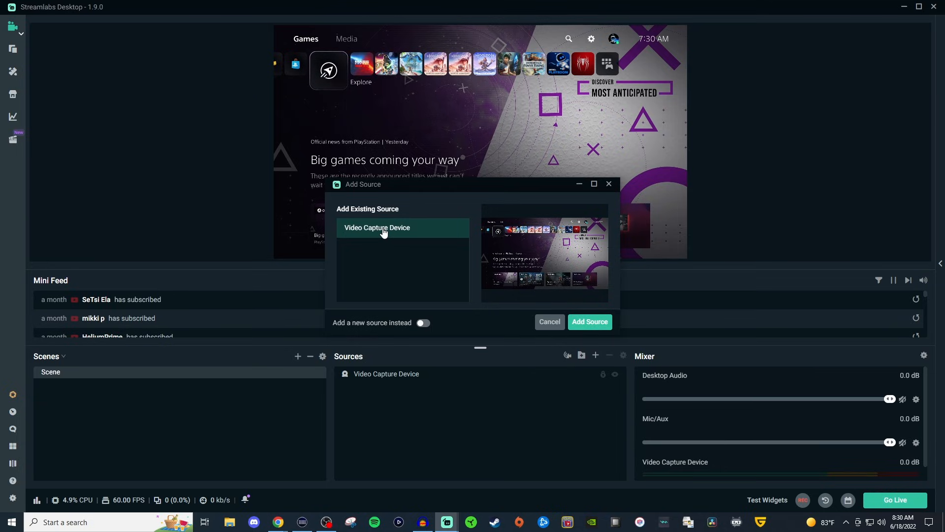
{"action": "mouse_move", "coordinate": [403, 305]}
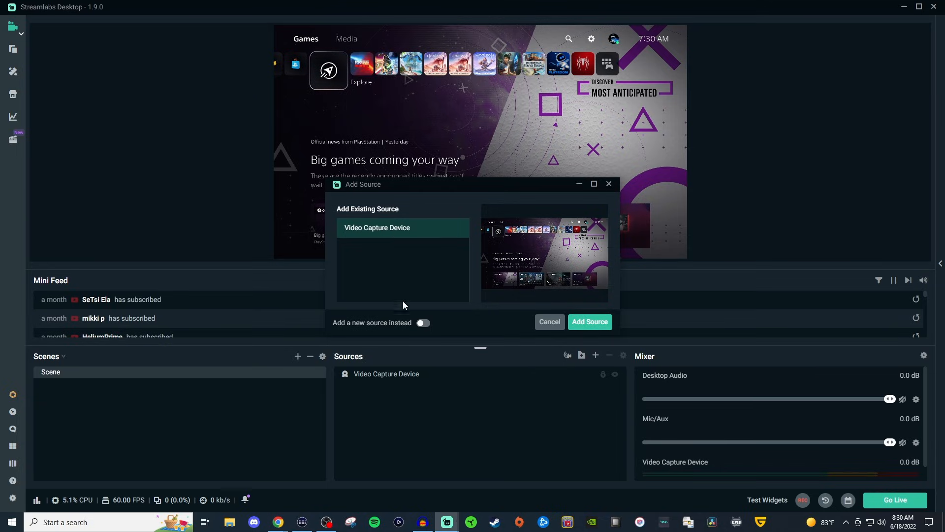
{"action": "left_click", "coordinate": [424, 323]}
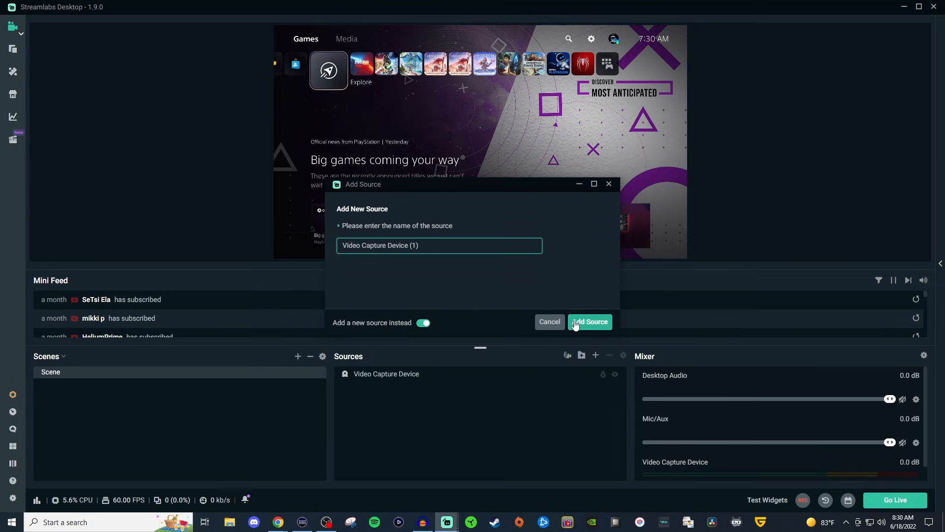
Step: Create Video Capture Device (1) using the XSplit VCam device and close its settings
{"action": "left_click", "coordinate": [590, 321]}
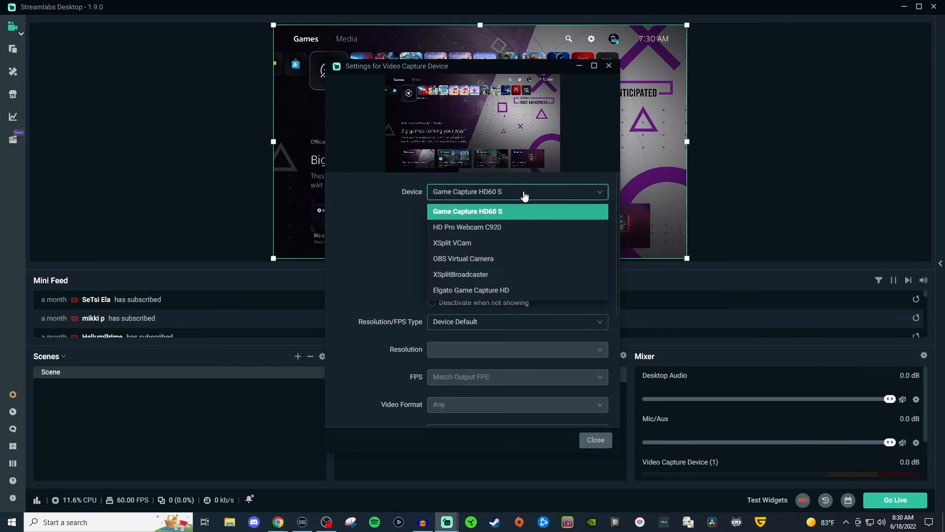
{"action": "mouse_move", "coordinate": [478, 246]}
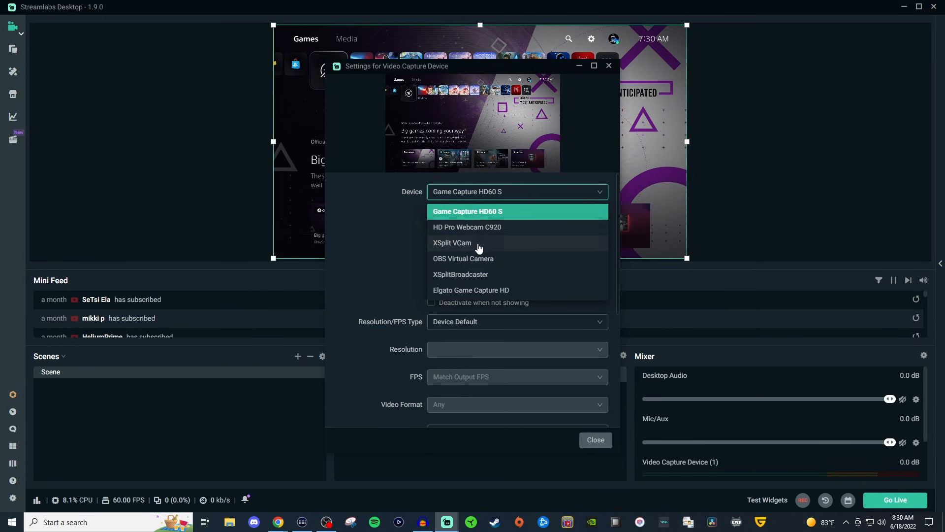
{"action": "left_click", "coordinate": [452, 243]}
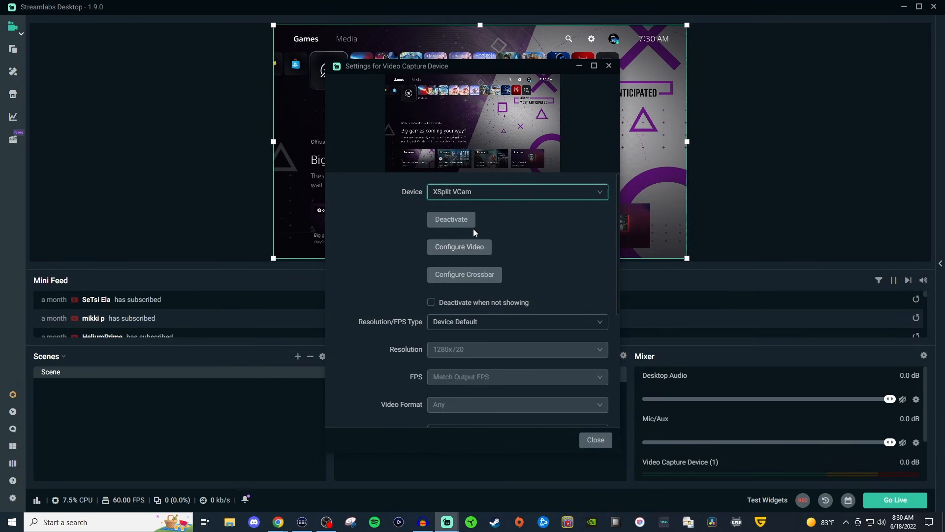
{"action": "mouse_move", "coordinate": [596, 439]}
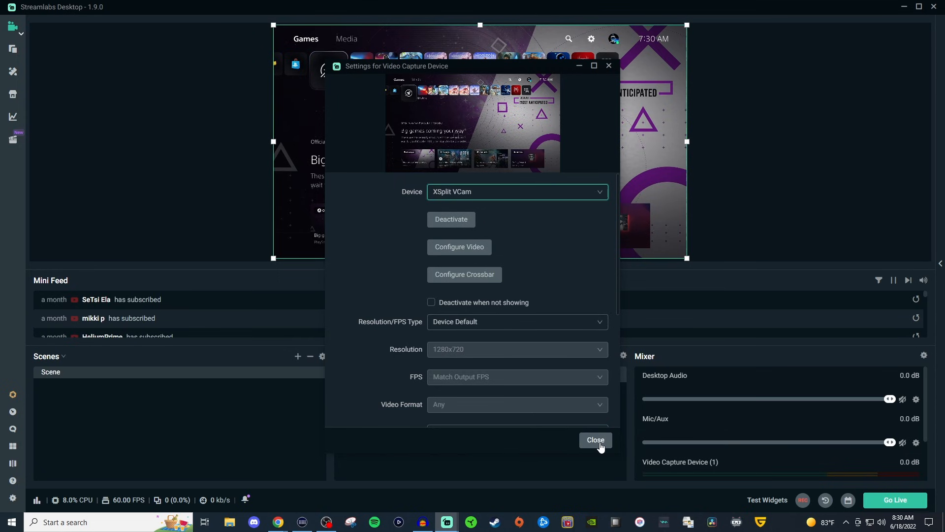
{"action": "left_click", "coordinate": [595, 439]}
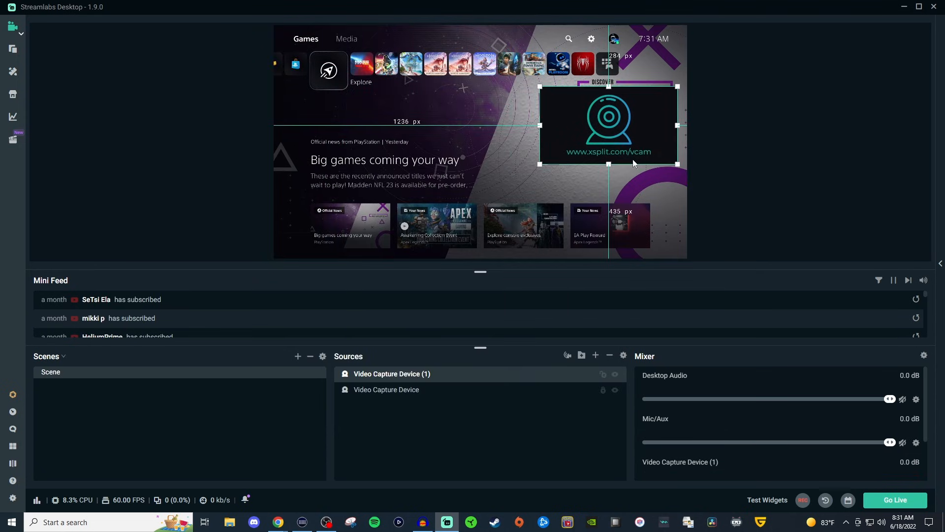
{"action": "mouse_move", "coordinate": [618, 125]}
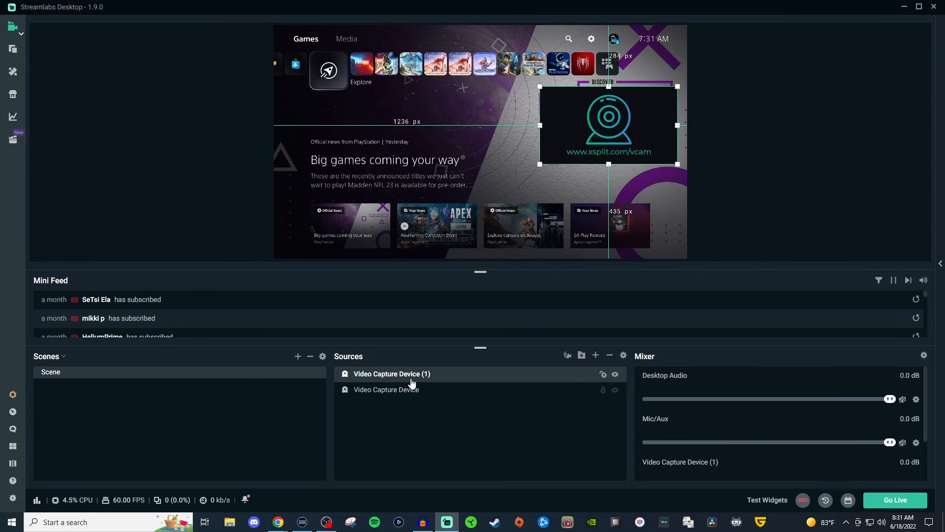
{"action": "mouse_move", "coordinate": [391, 377]}
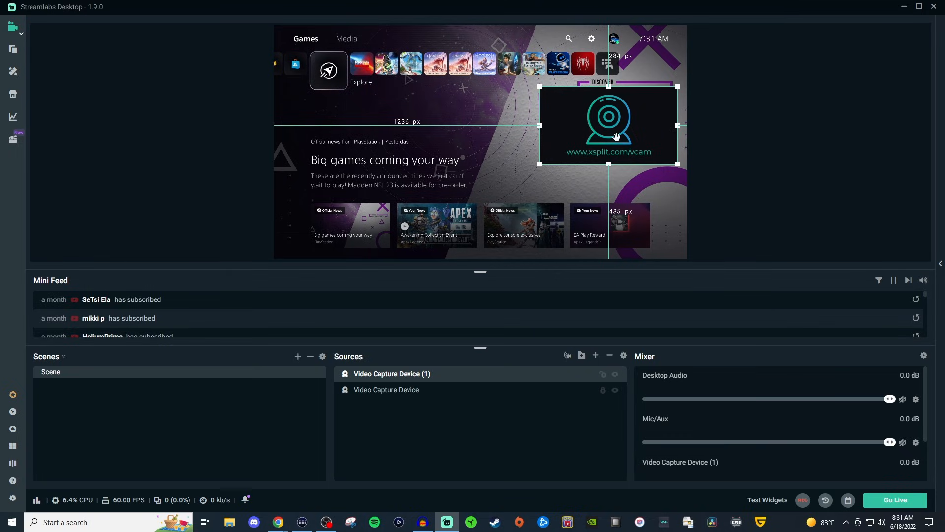
{"action": "mouse_move", "coordinate": [617, 125]}
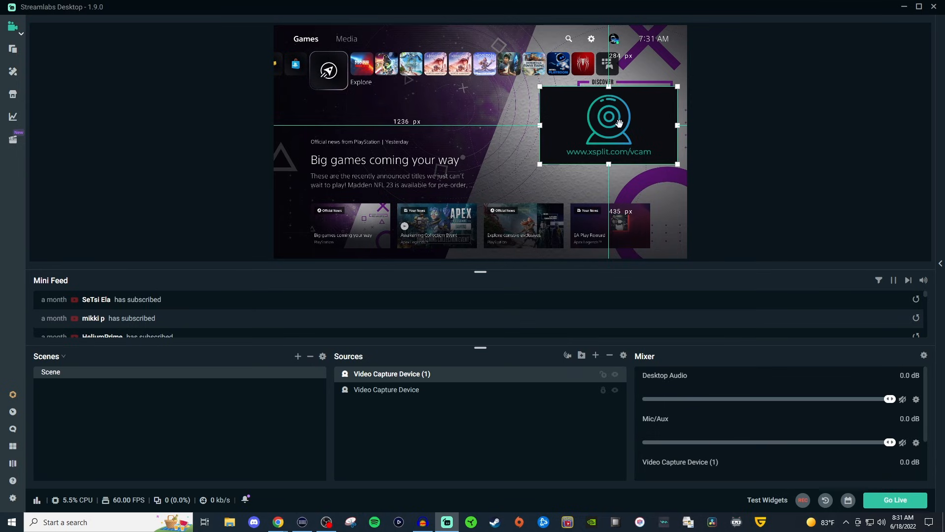
{"action": "mouse_move", "coordinate": [390, 114]}
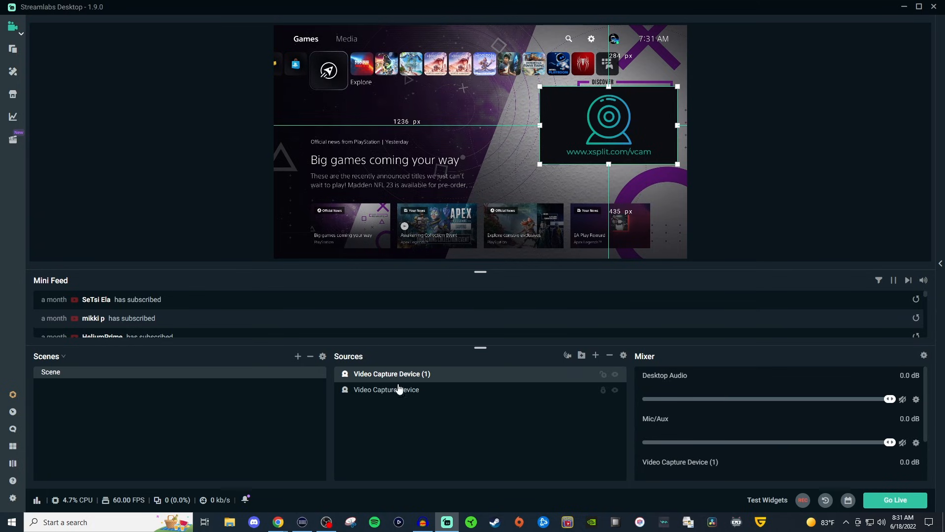
{"action": "mouse_move", "coordinate": [381, 391]}
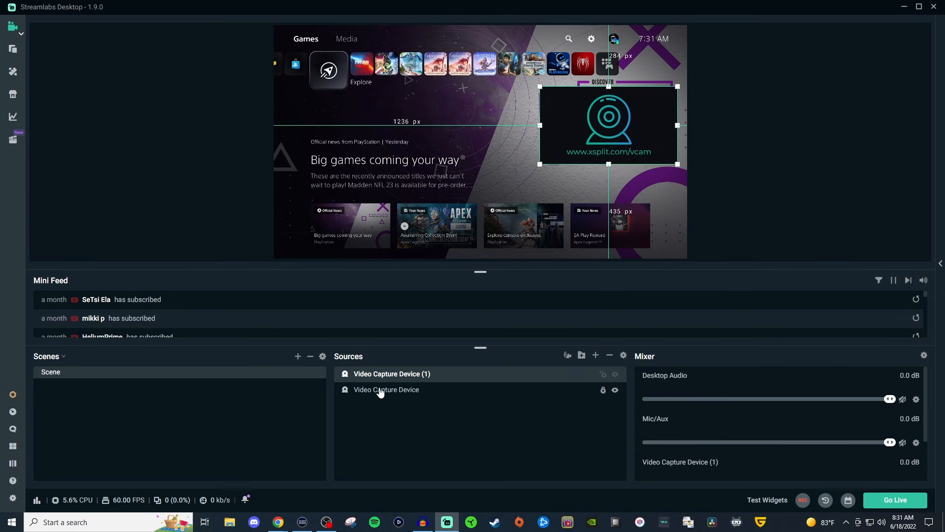